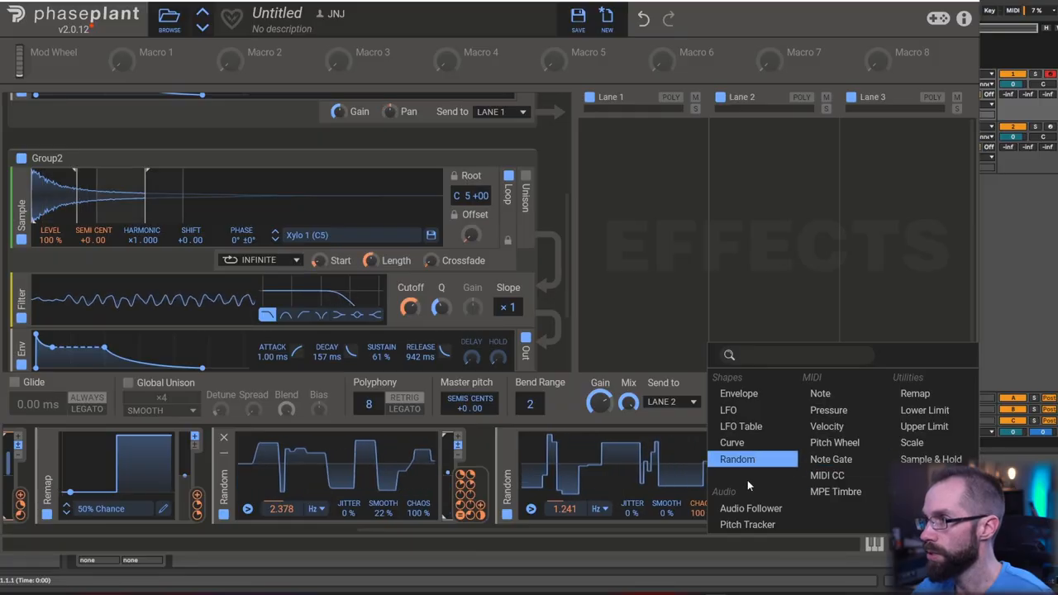
Step: Add a Remap modulator and load the Simple folder's 50% Chance curve preset into it
click(730, 443)
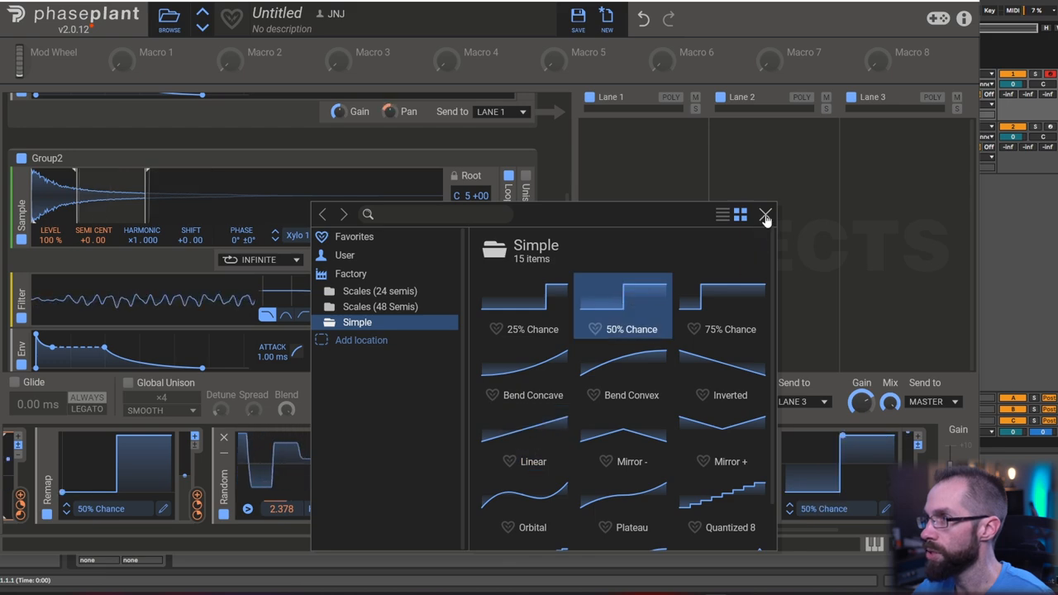
click(764, 215)
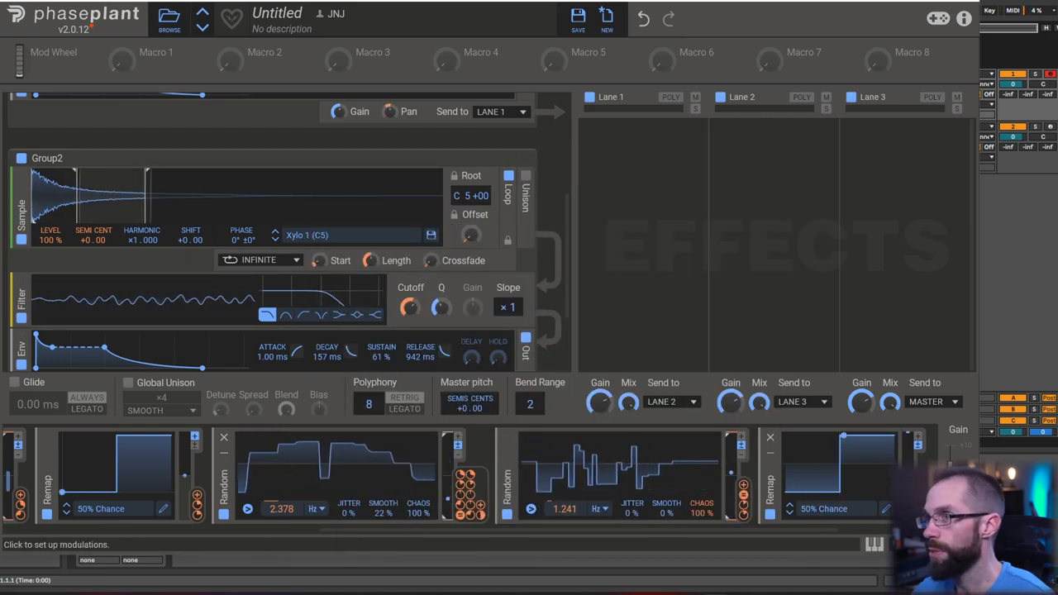